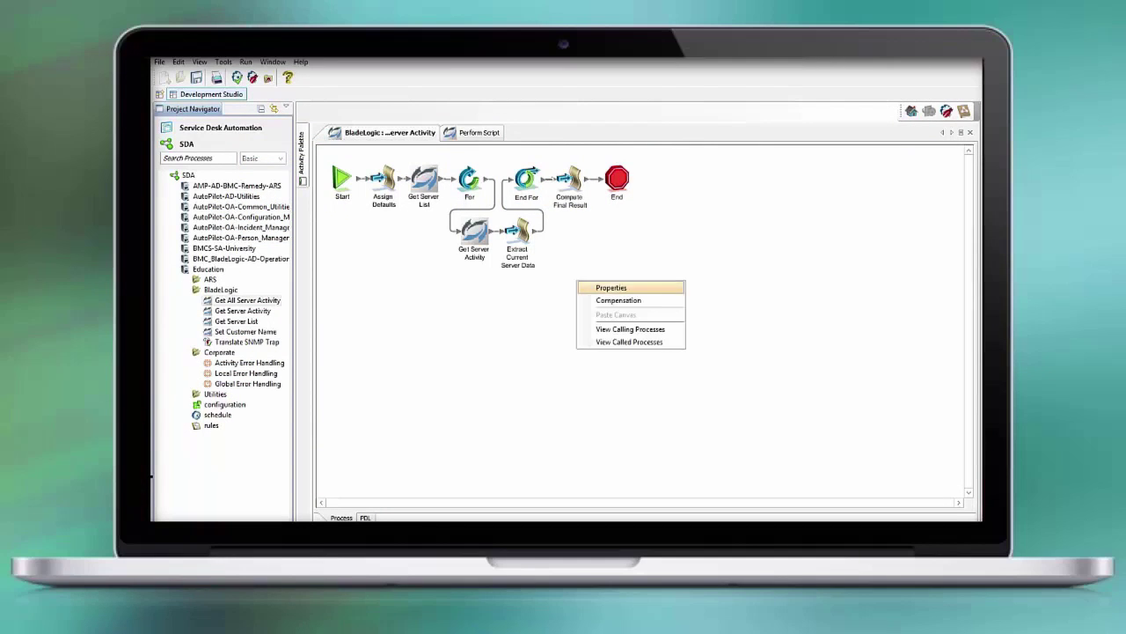
View the options for the Get Server List activity in the current workflow
left_click(618, 299)
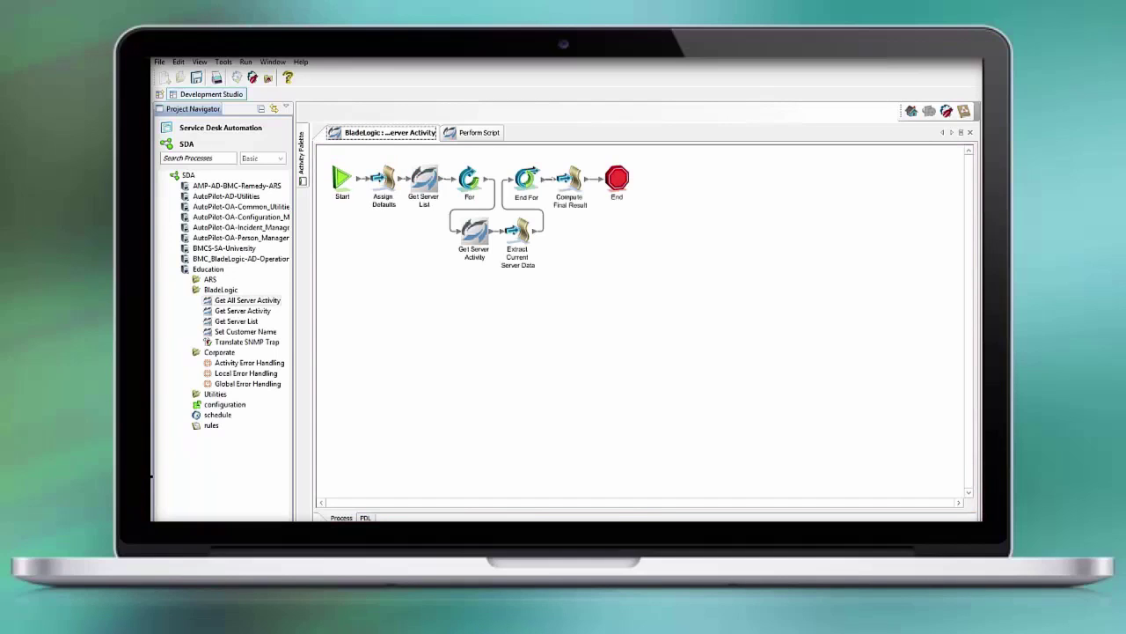
left_click(422, 179)
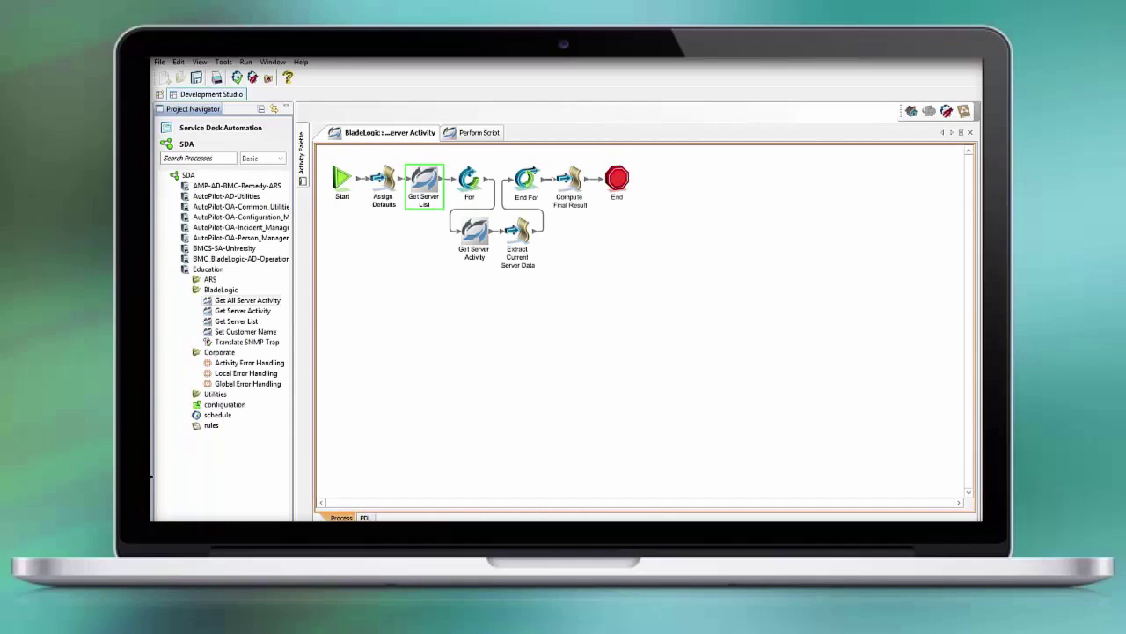
mouse_move(425, 180)
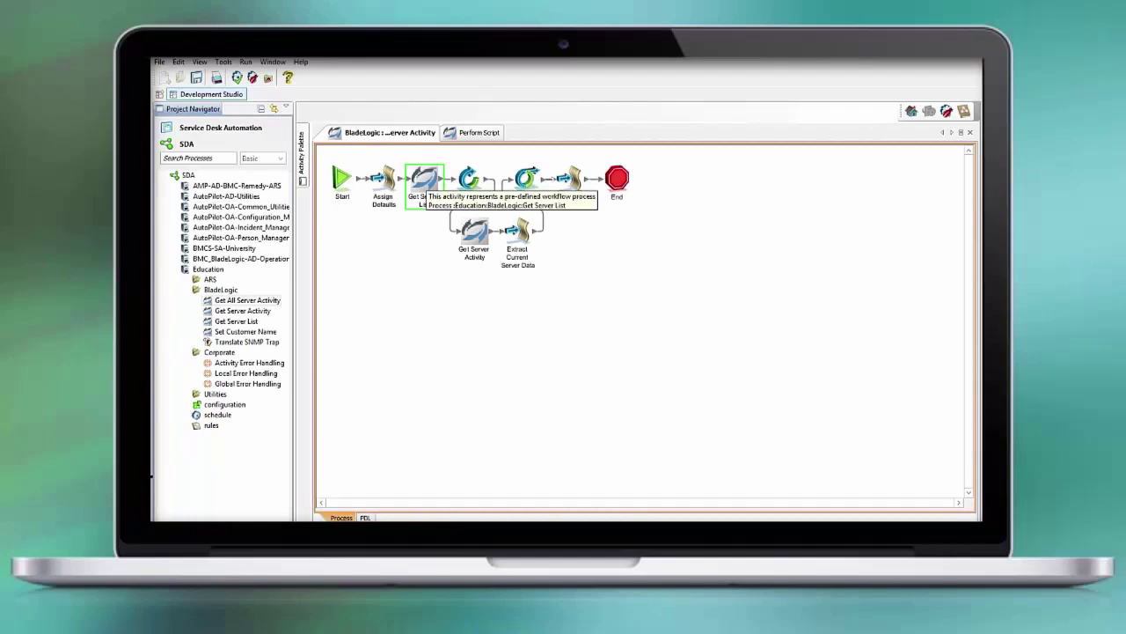
right_click(426, 178)
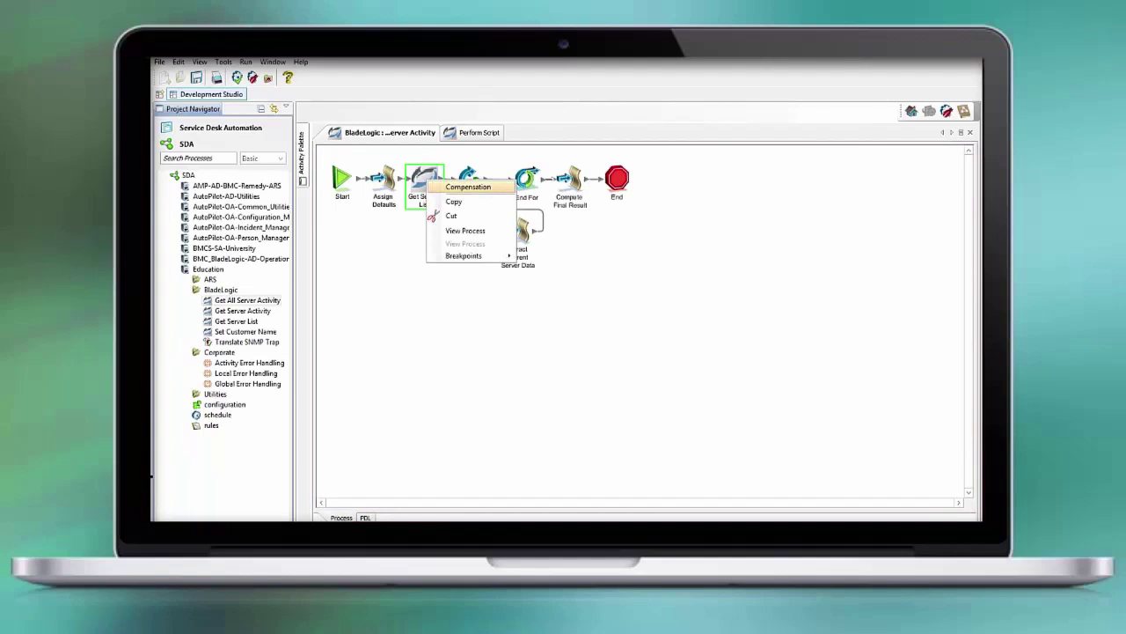
left_click(468, 187)
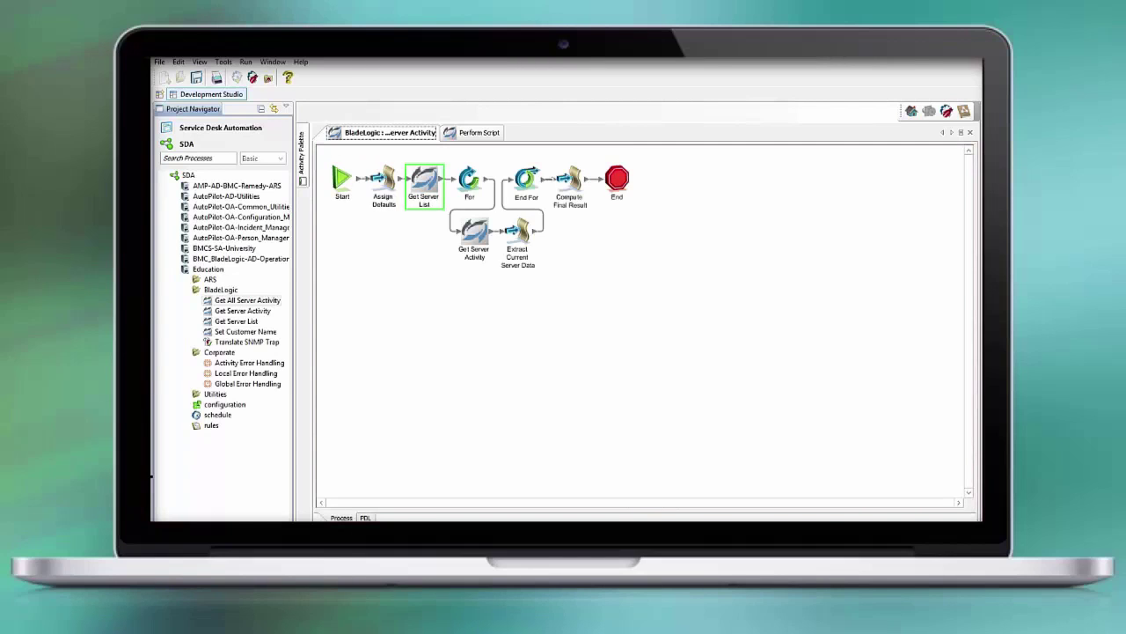
Inspect the compensation flow of Extract Current Server Data, then return to the process
left_click(518, 232)
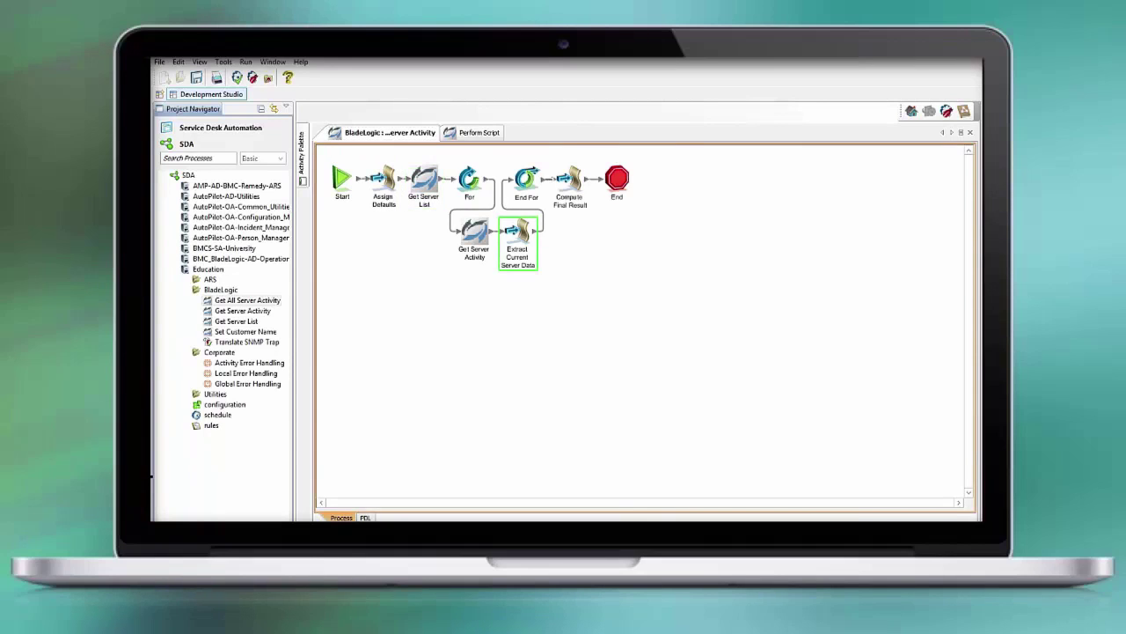
right_click(517, 242)
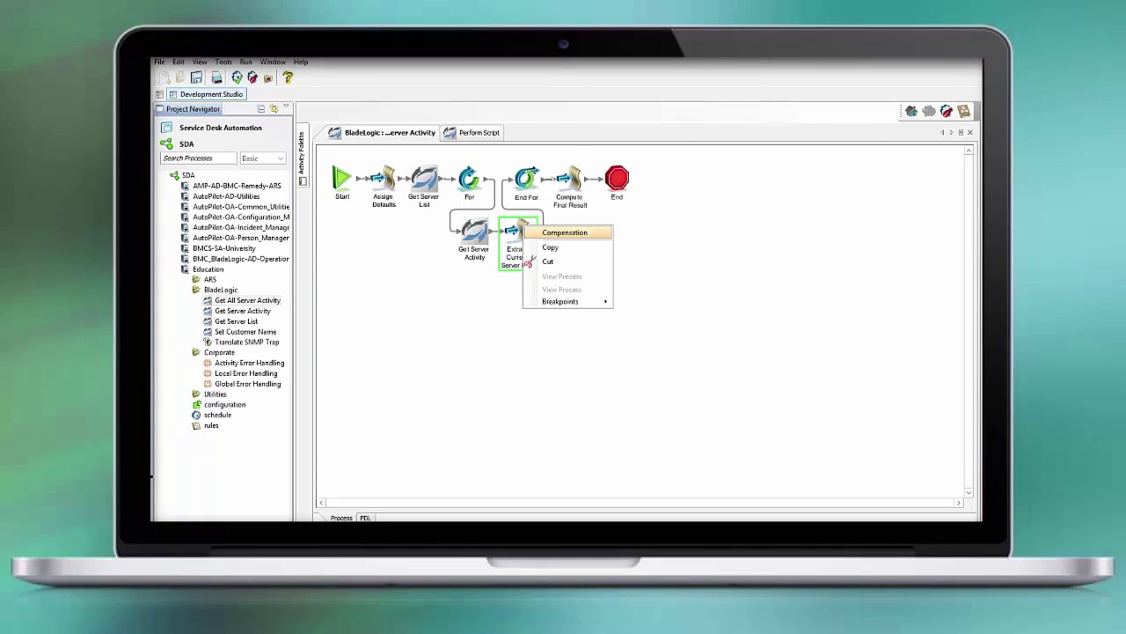
left_click(563, 232)
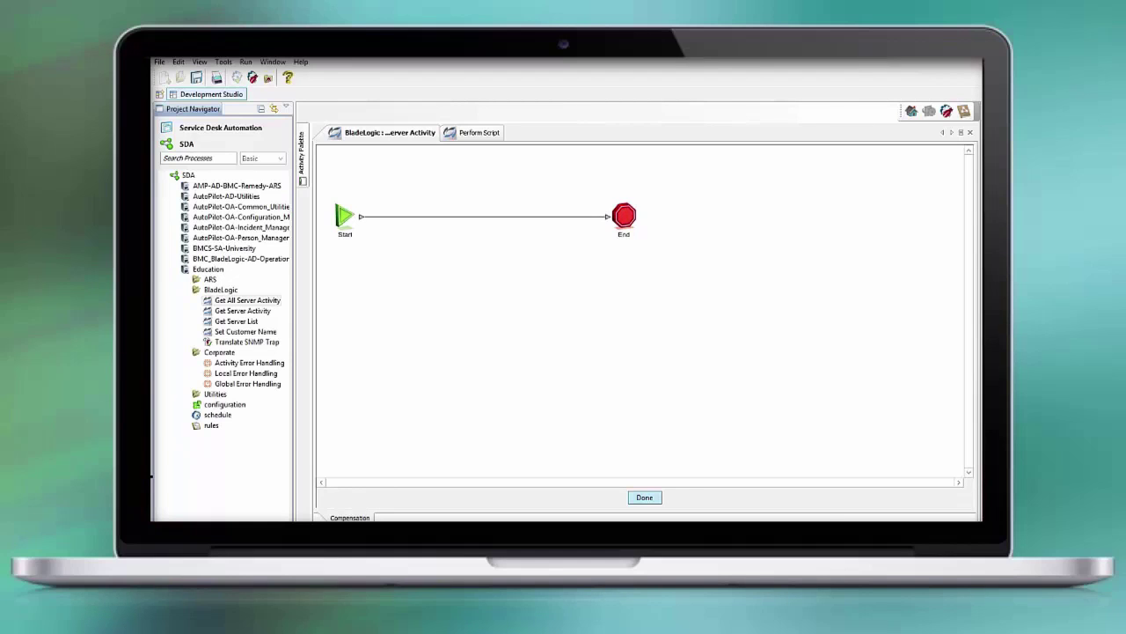
mouse_move(348, 518)
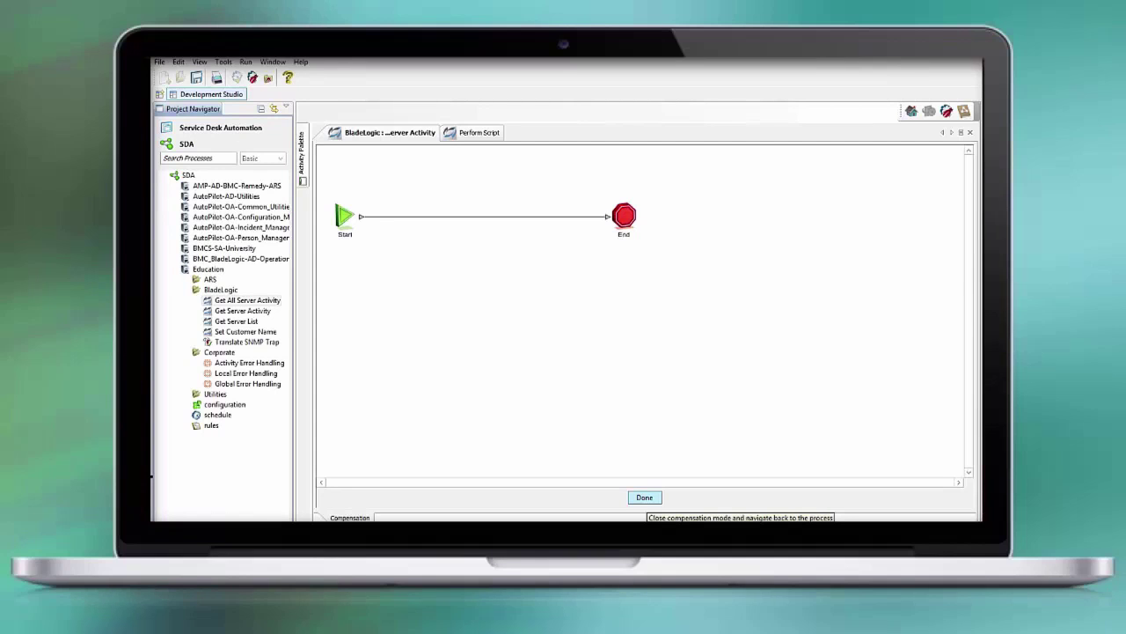
left_click(644, 496)
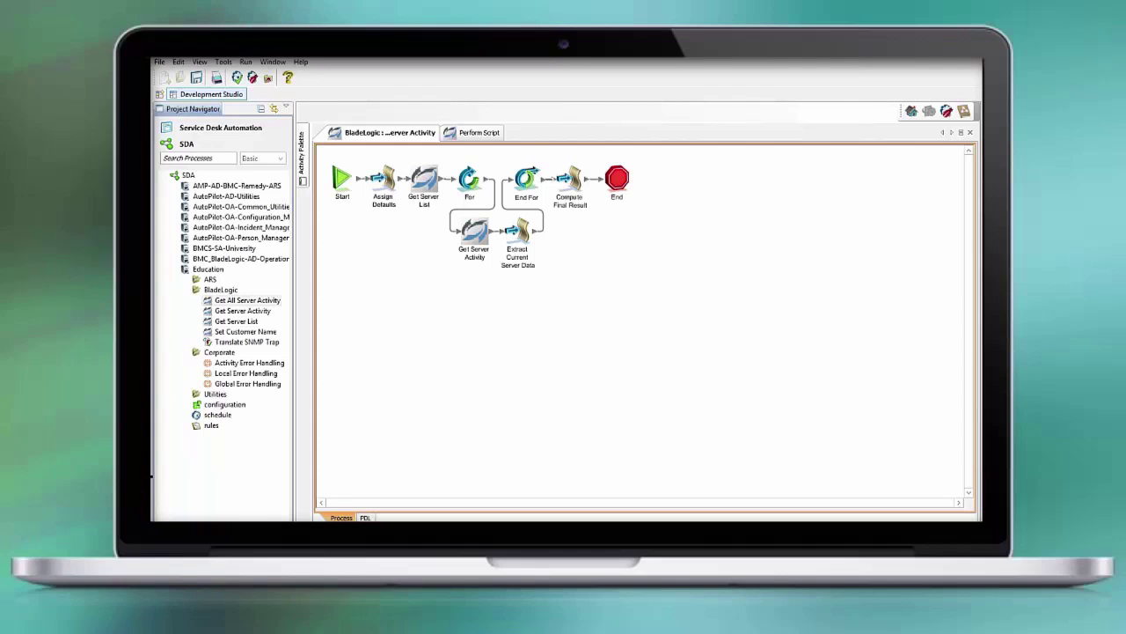
Show the Compute Status activity's properties in the Perform Script workflow
left_click(479, 132)
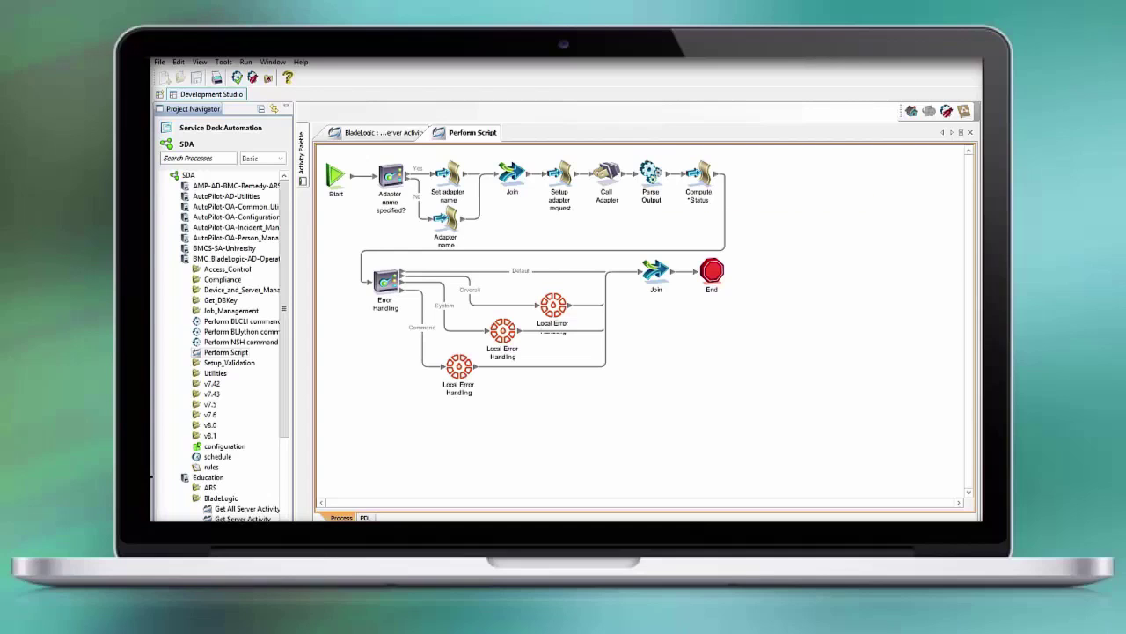
left_click(697, 176)
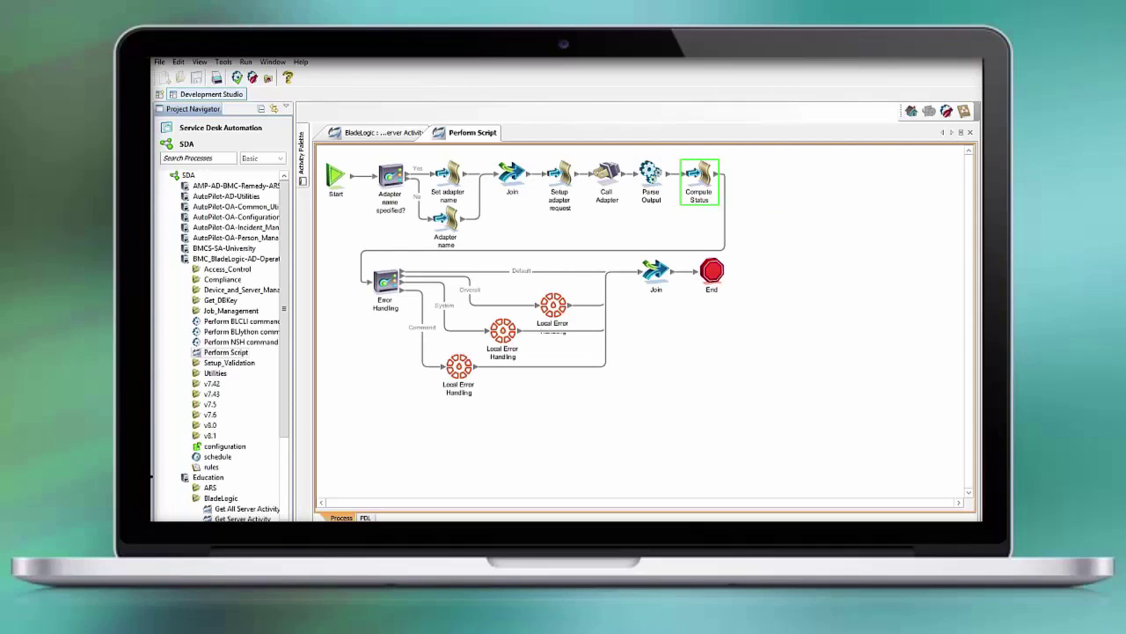
double_click(699, 181)
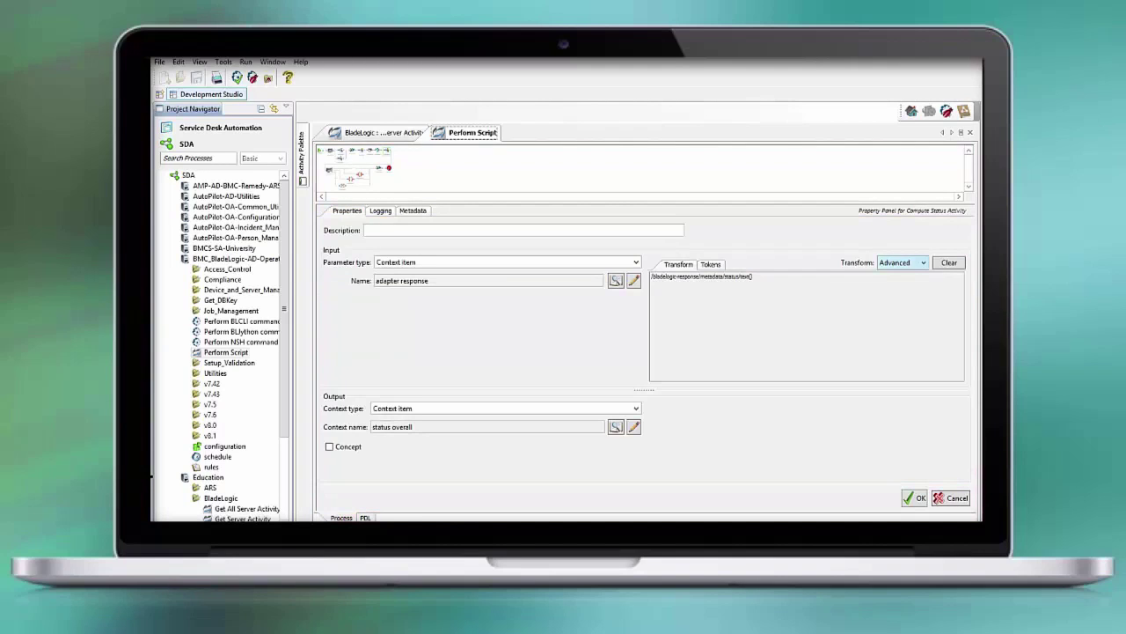
Build the adapter-response target-output metadata status text() XPath for status overall
left_click(922, 263)
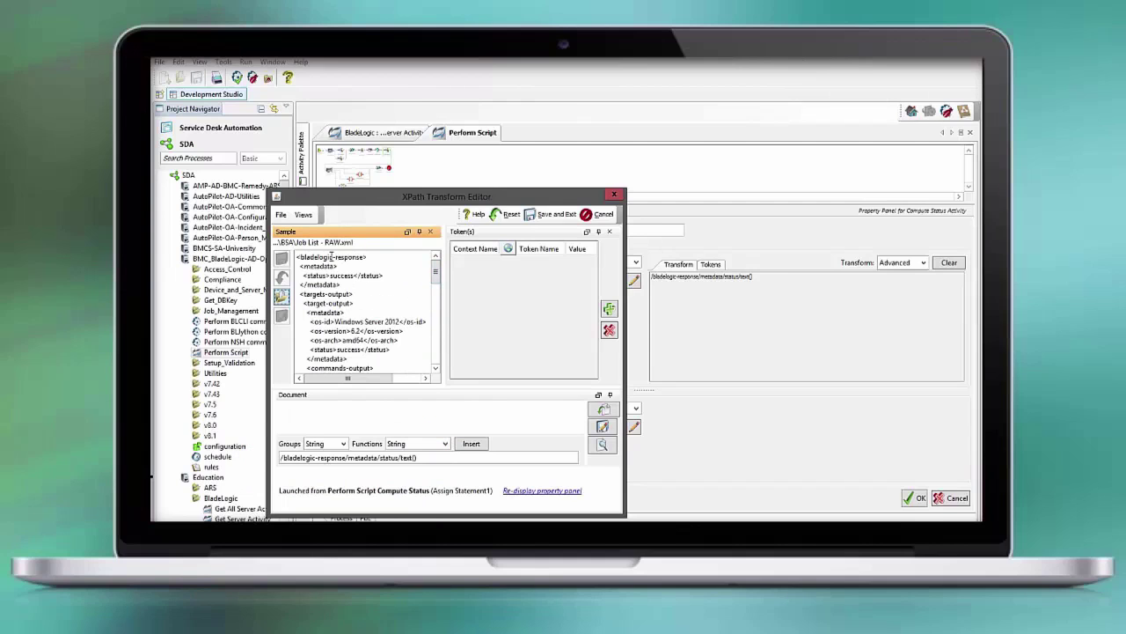
double_click(330, 257)
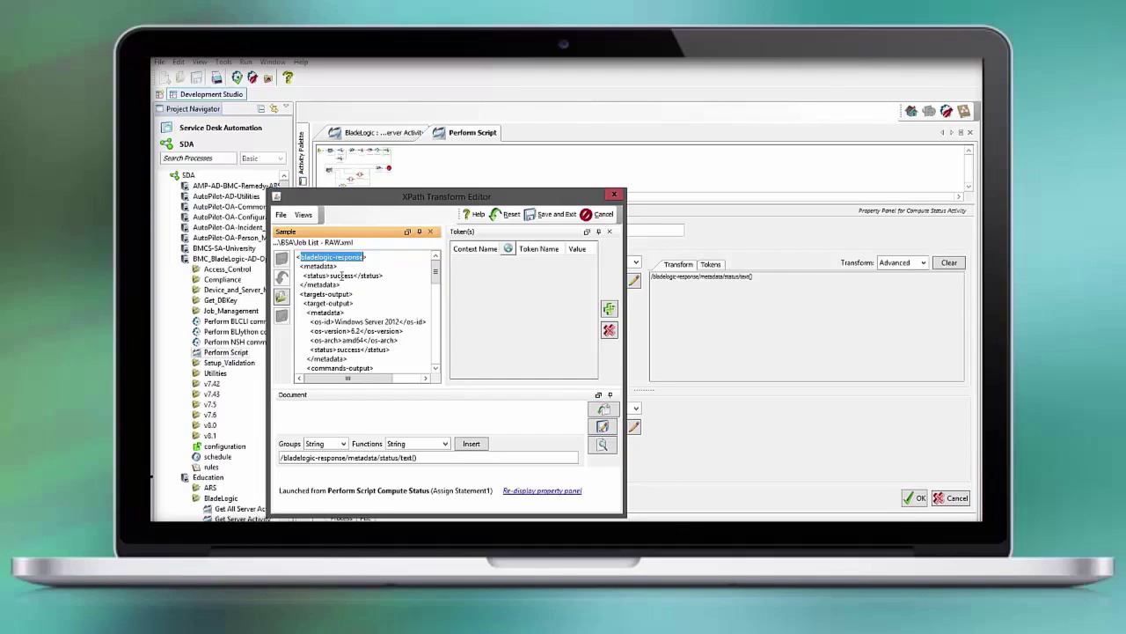
double_click(342, 275)
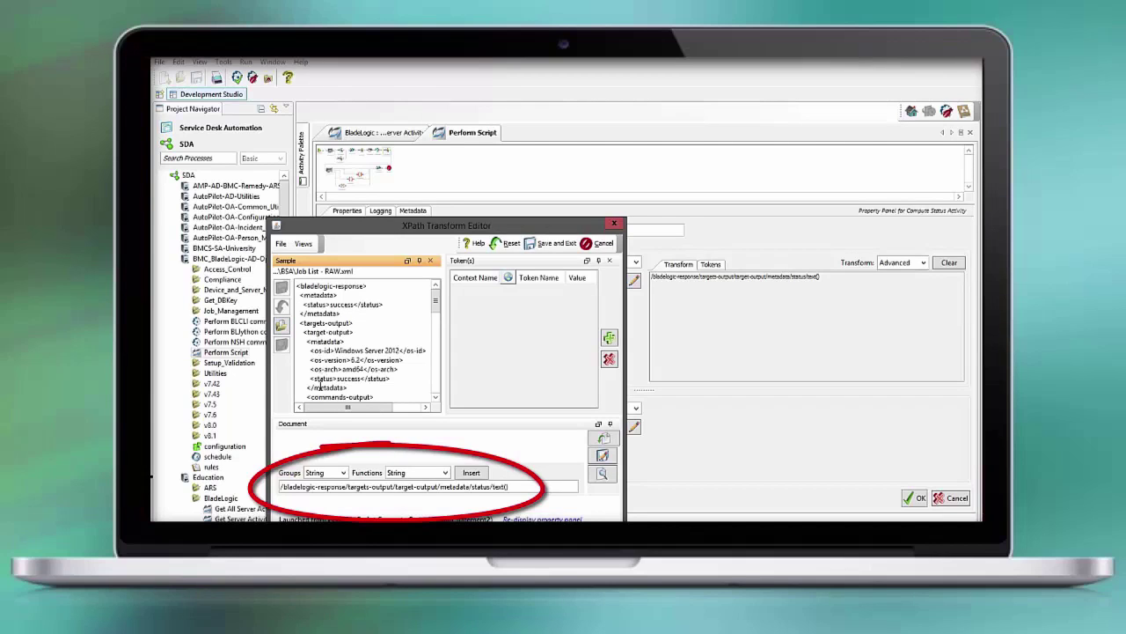
double_click(322, 378)
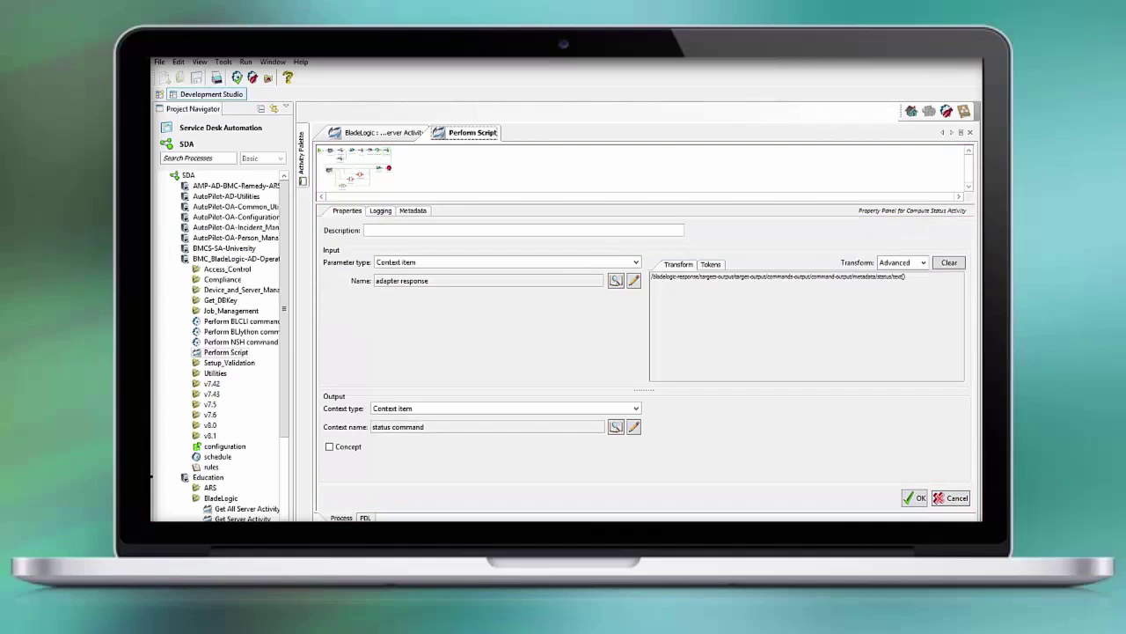
Choose the Advanced transform and bring up the XPath editor for status command
left_click(923, 262)
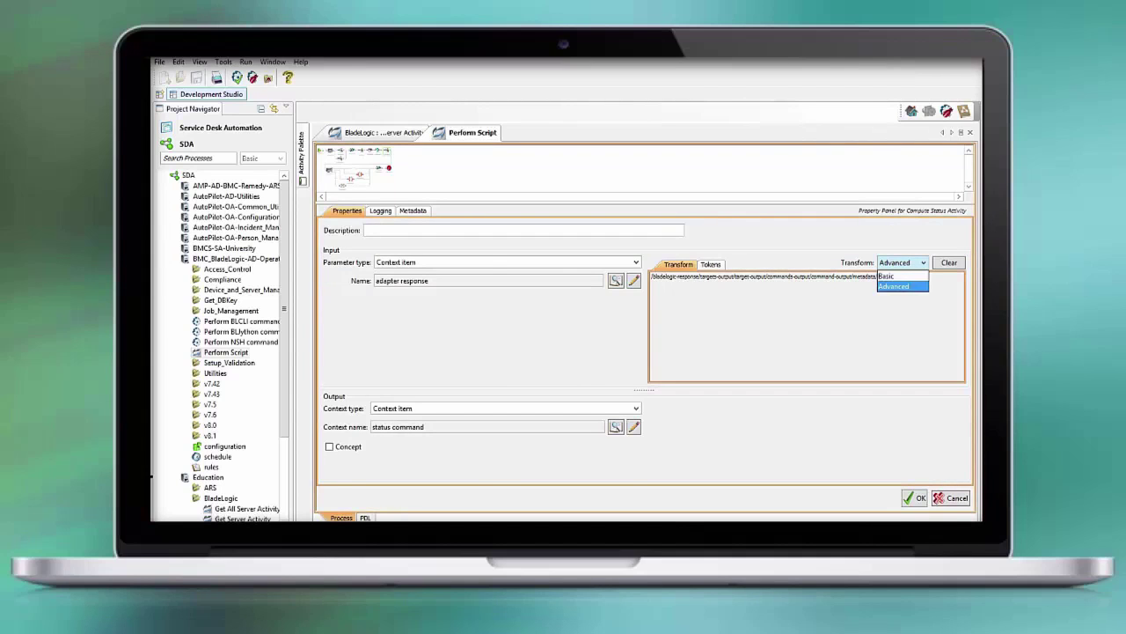
left_click(634, 280)
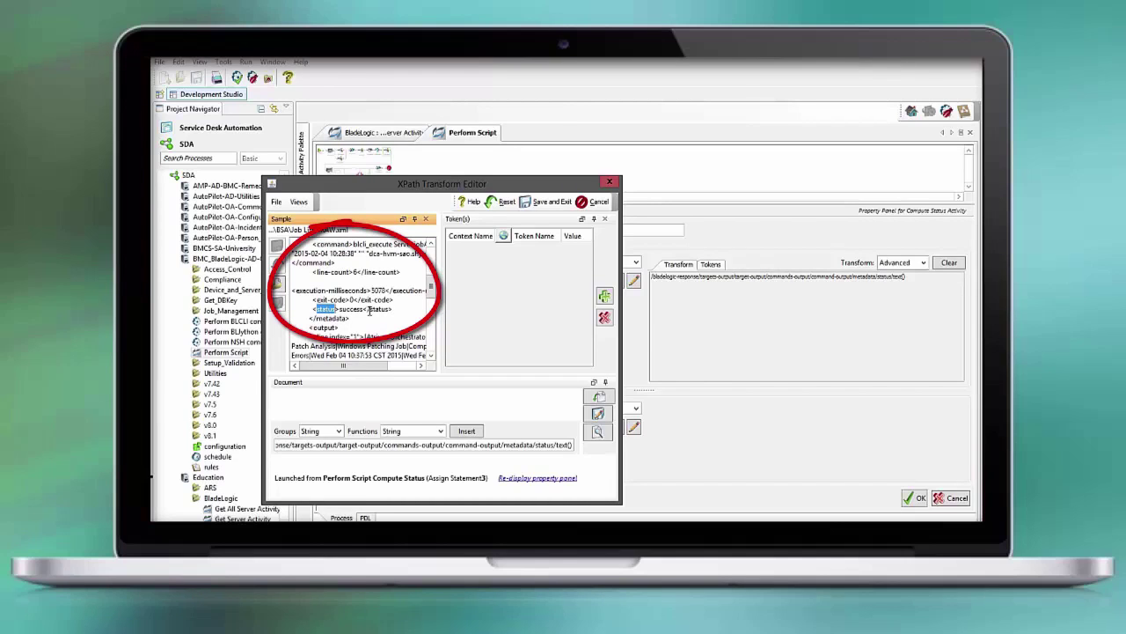
mouse_move(370, 310)
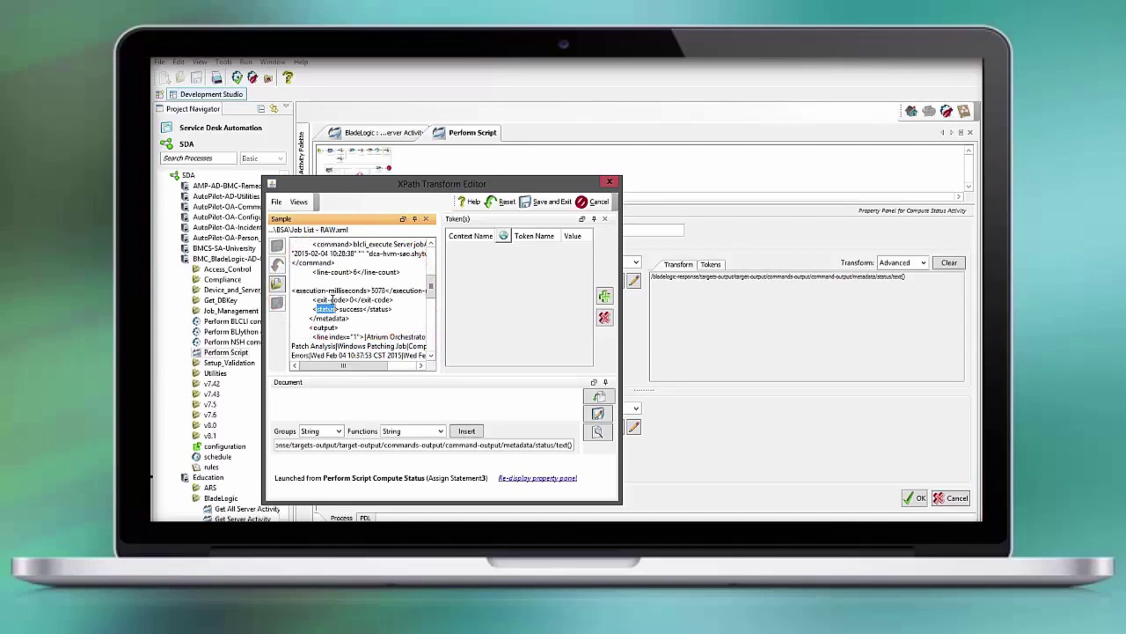
mouse_move(414, 262)
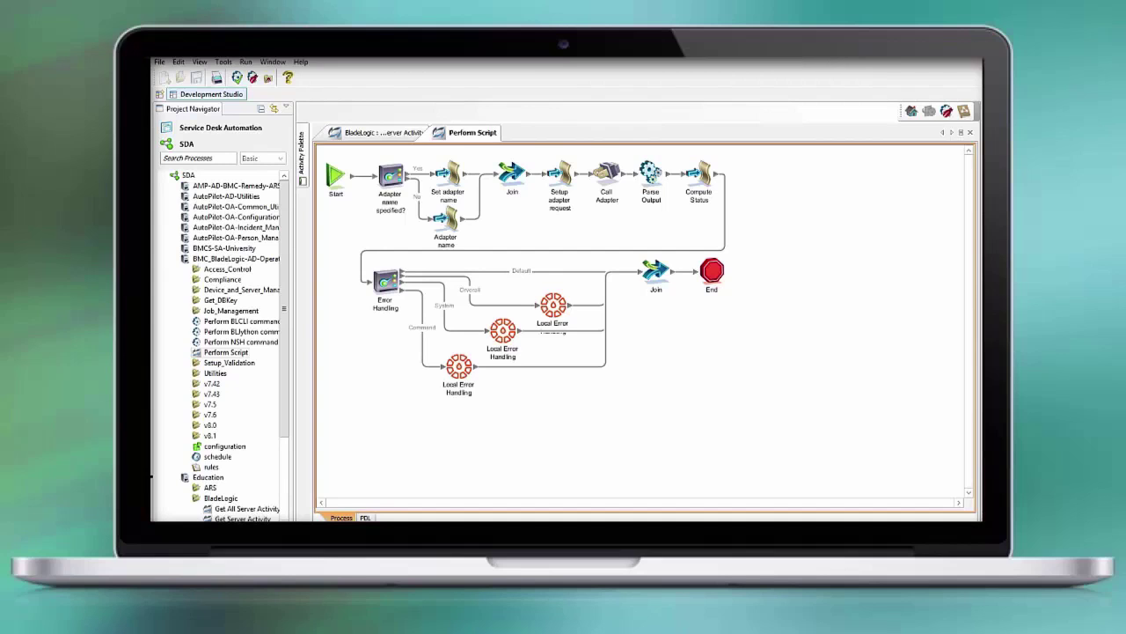
left_click(699, 174)
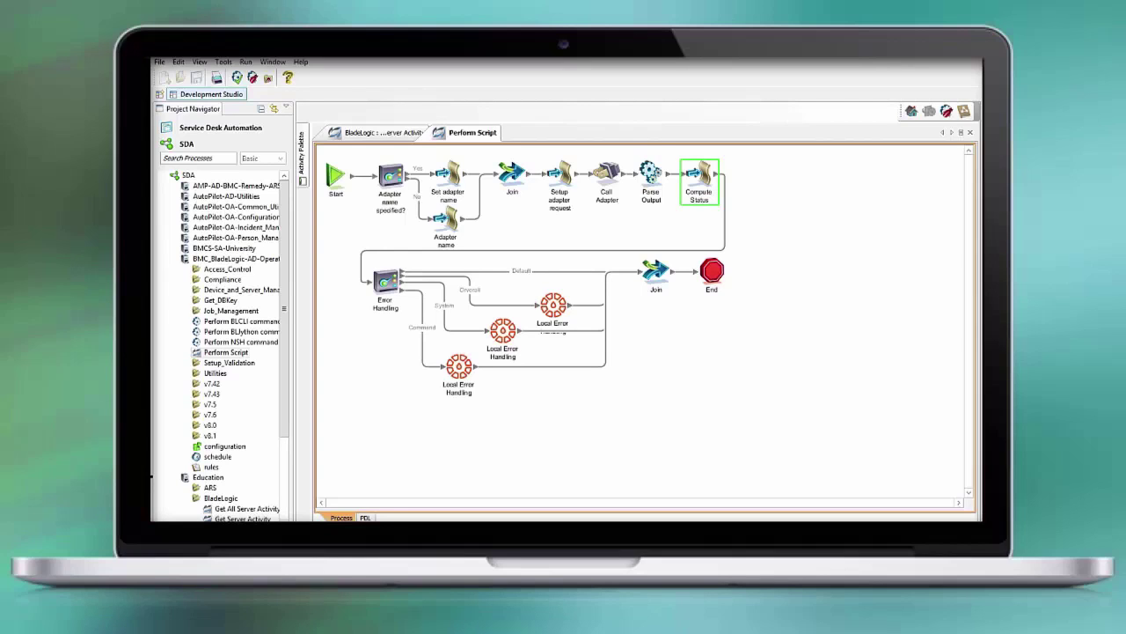
left_click(384, 279)
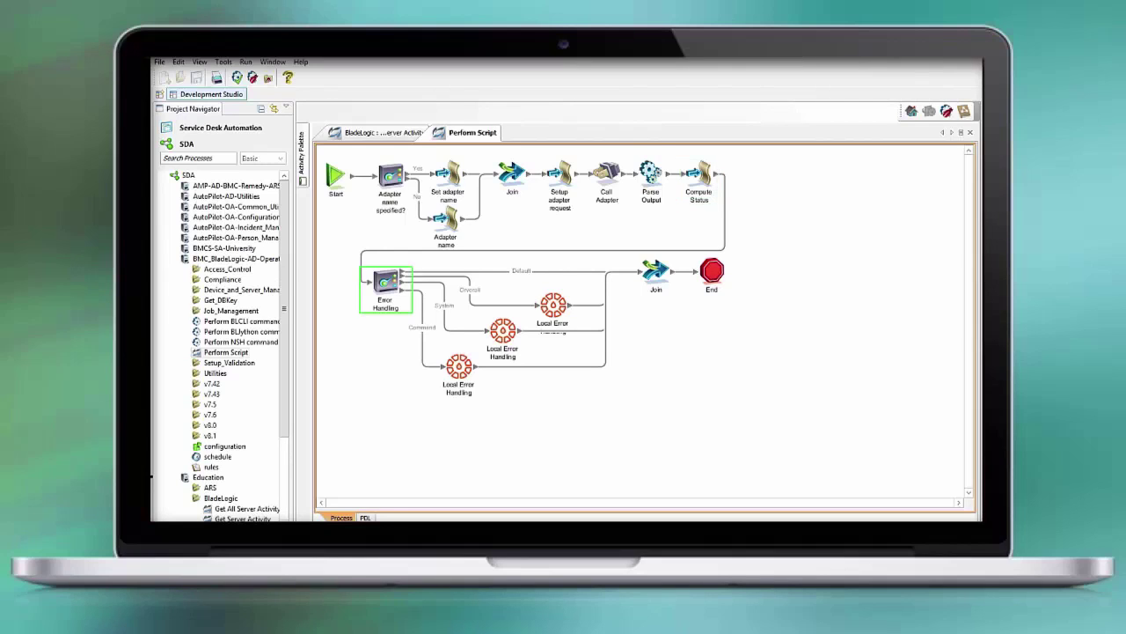